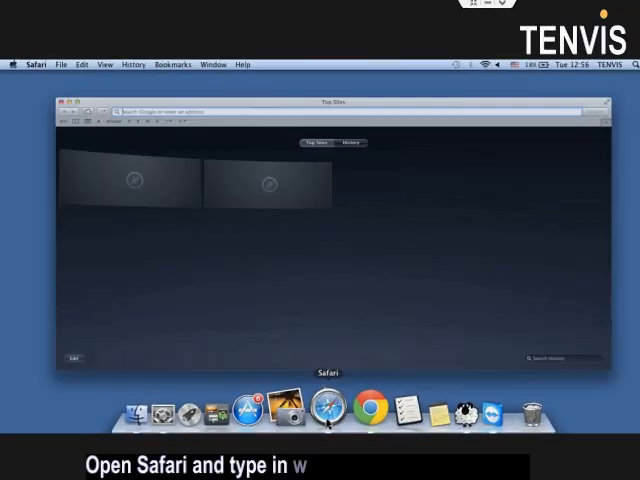
type("www.tenvis.com")
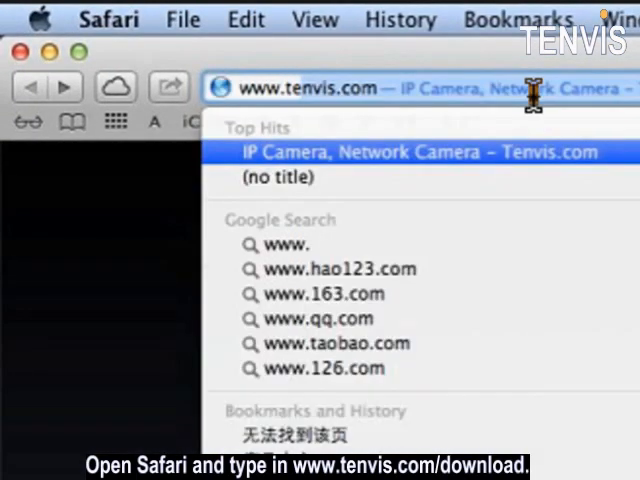
type("www.tenvis.com/download")
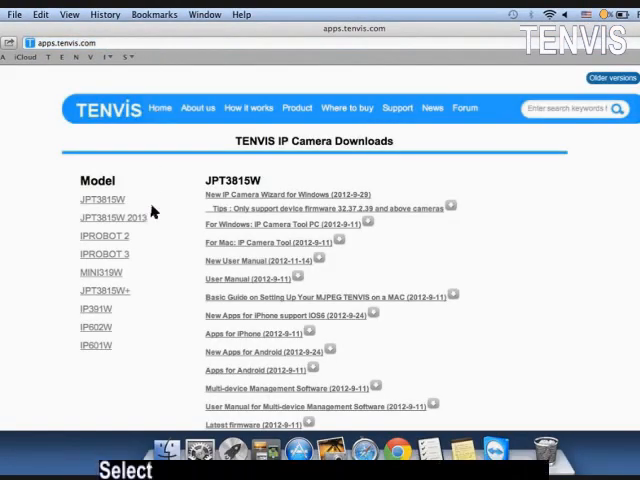
left_click(104, 236)
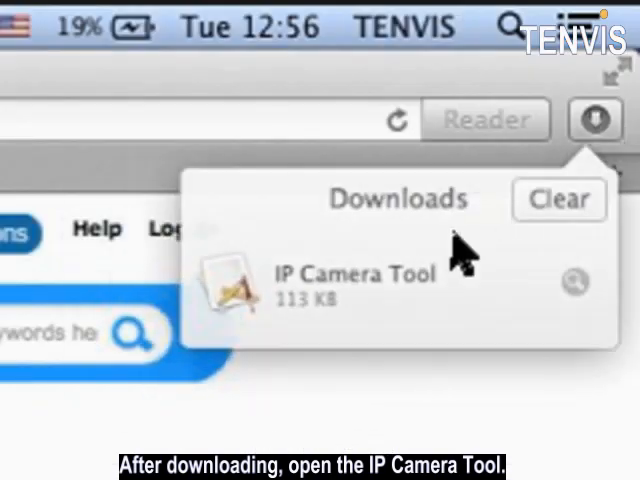
Launch the downloaded IP Camera Tool, confirming the internet-download warning, so it finds the camera
double_click(350, 284)
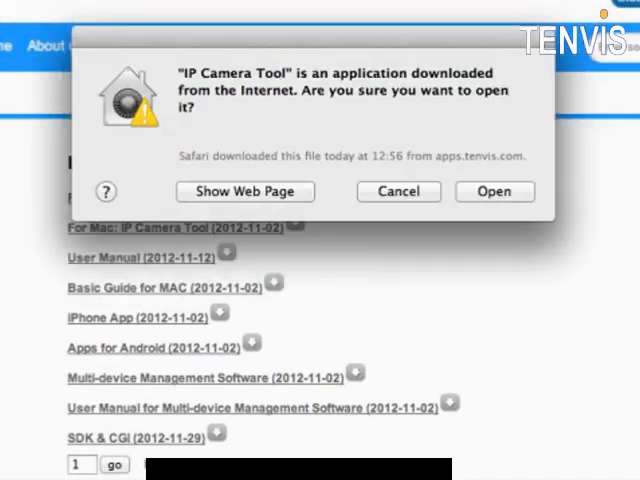
left_click(494, 192)
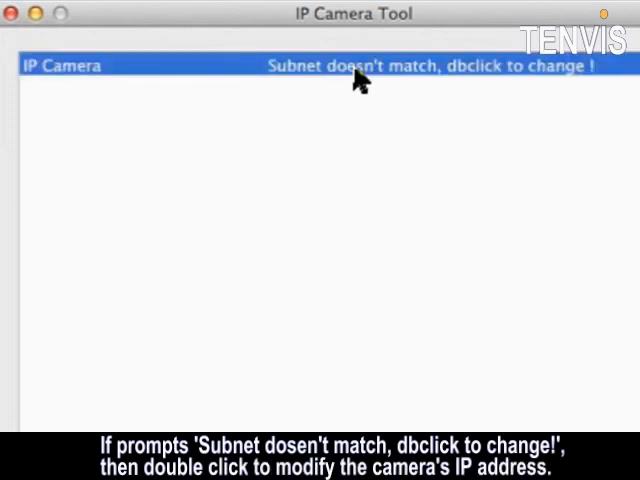
Set the mismatched camera to obtain its IP from the DHCP server and apply
double_click(360, 66)
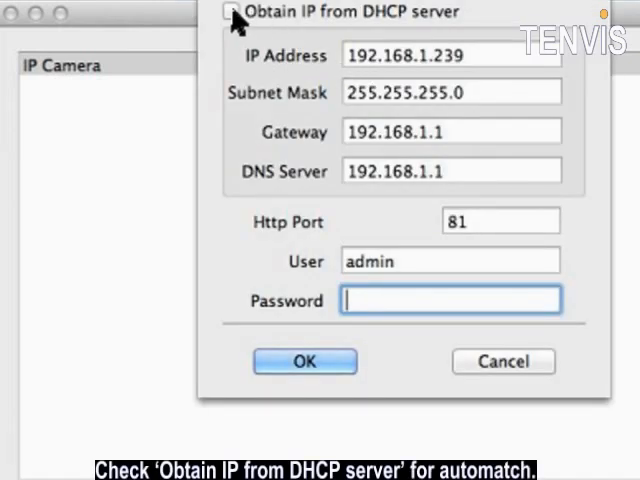
left_click(222, 12)
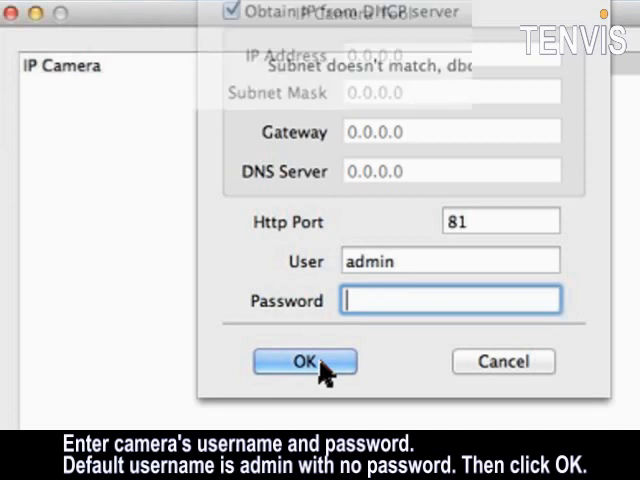
left_click(304, 362)
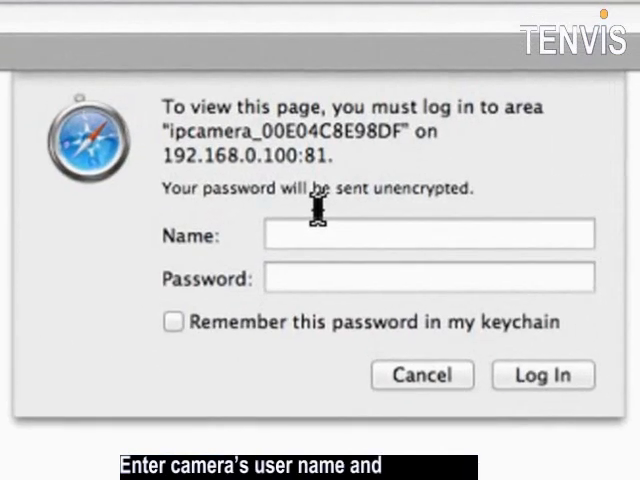
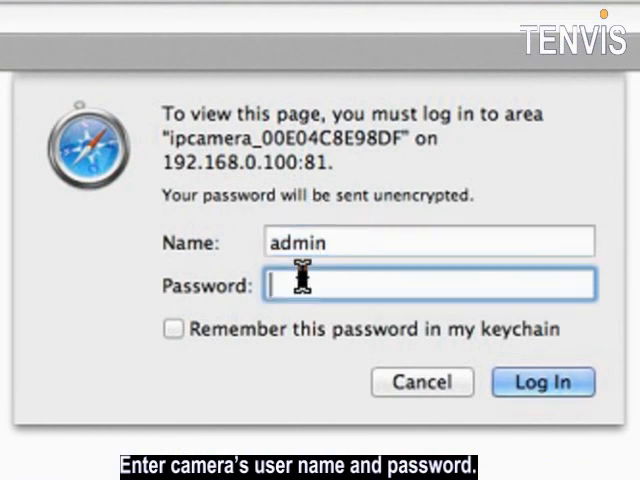
Log in to the camera page as admin, sign in via VLC plug-in mode and show Live Video
left_click(544, 384)
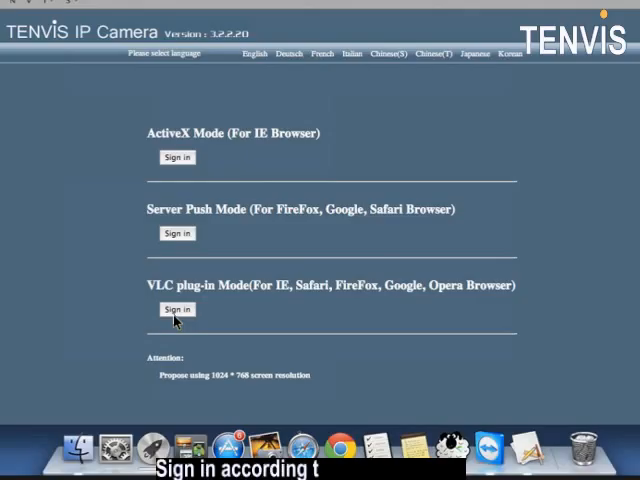
left_click(176, 308)
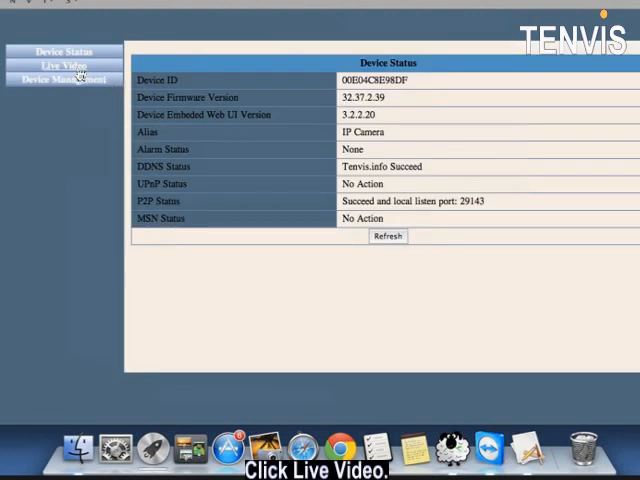
left_click(62, 66)
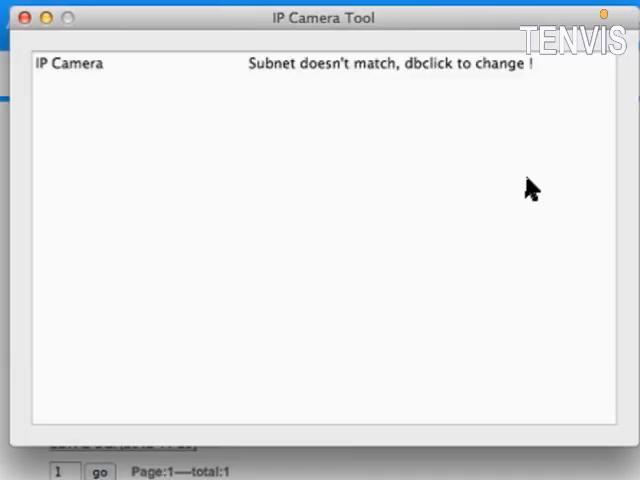
mouse_move(422, 96)
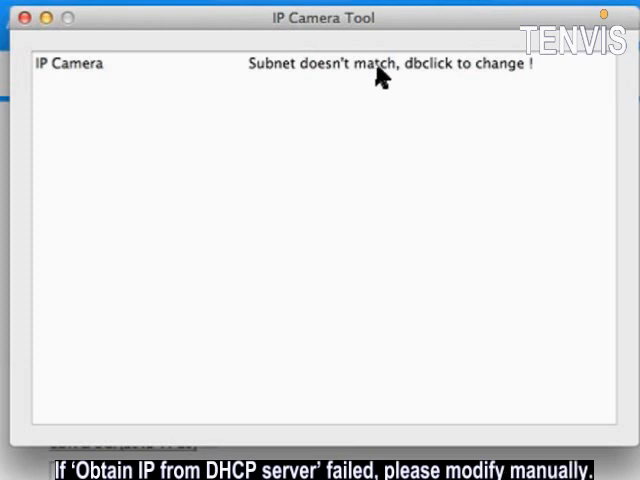
Read the Mac's TCP/IP and DNS details and give the camera address 192.168.0.239, gateway 192.168.0.1, DNS 202.96.134.133
double_click(360, 64)
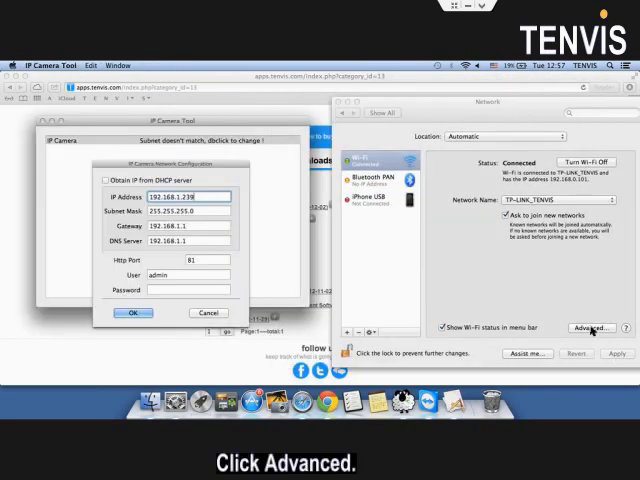
left_click(572, 328)
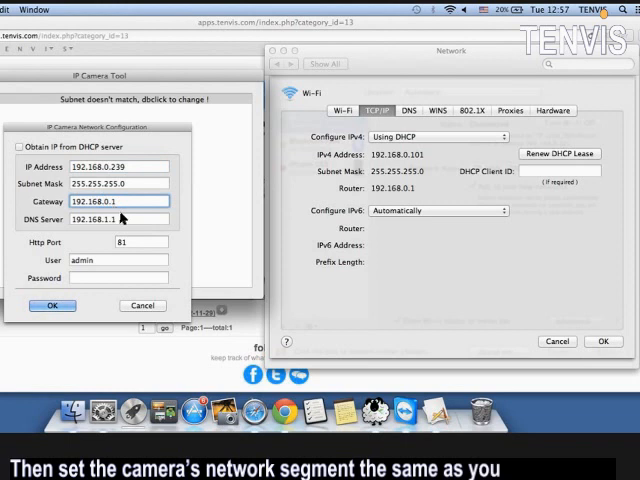
left_click(408, 110)
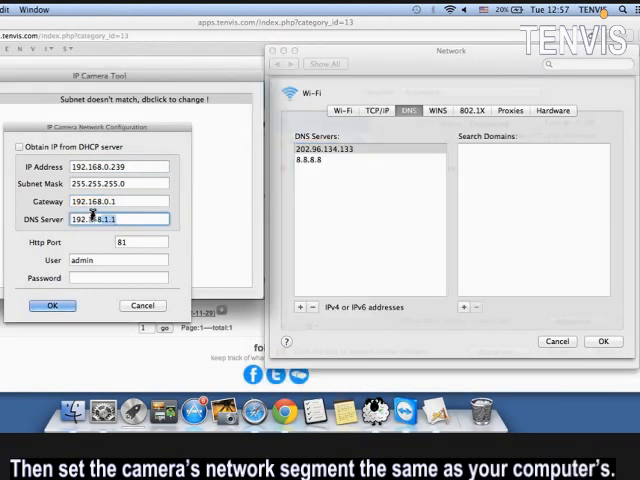
type("202.96.134.133")
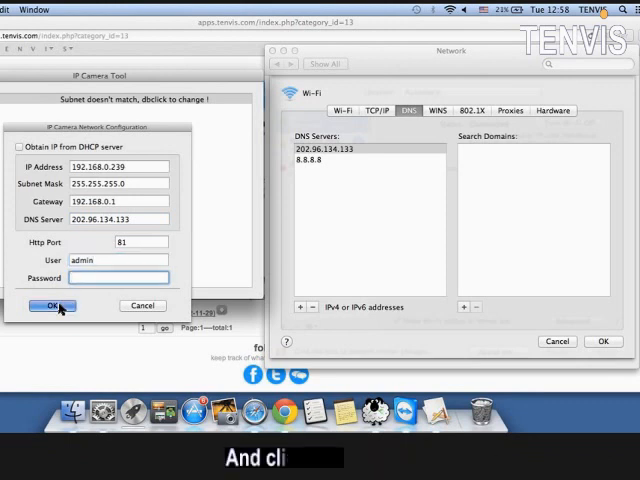
left_click(52, 304)
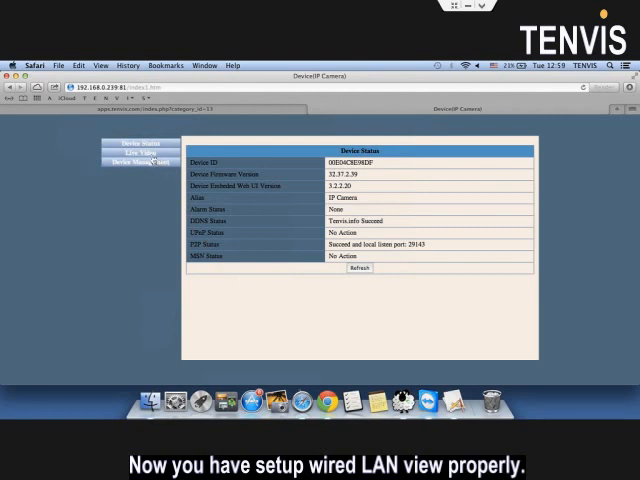
left_click(140, 152)
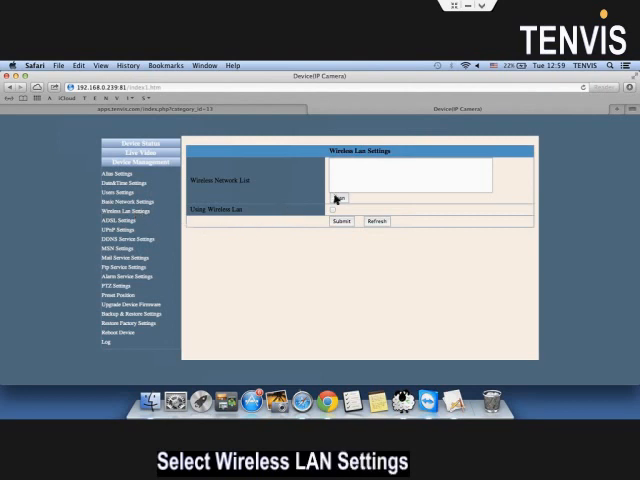
left_click(338, 198)
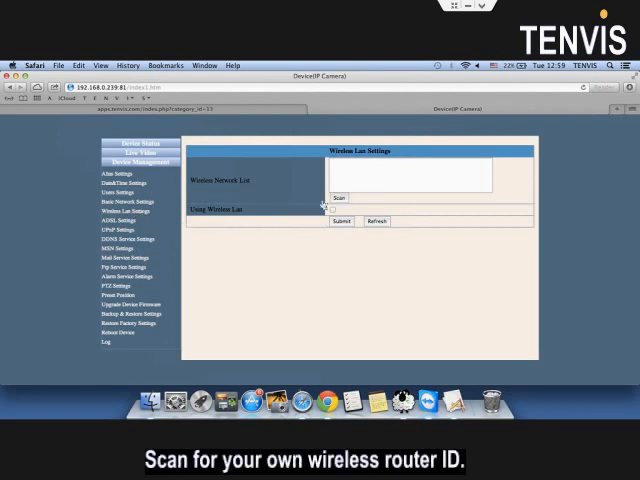
left_click(338, 198)
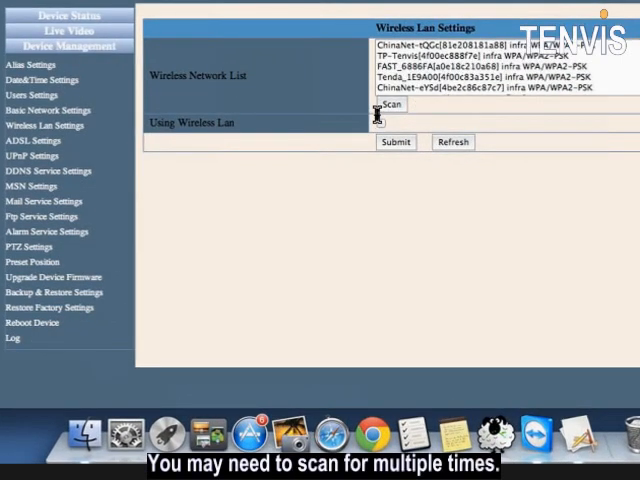
left_click(392, 104)
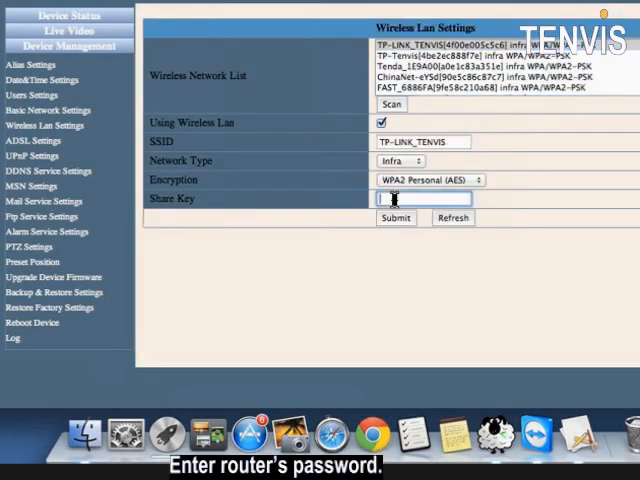
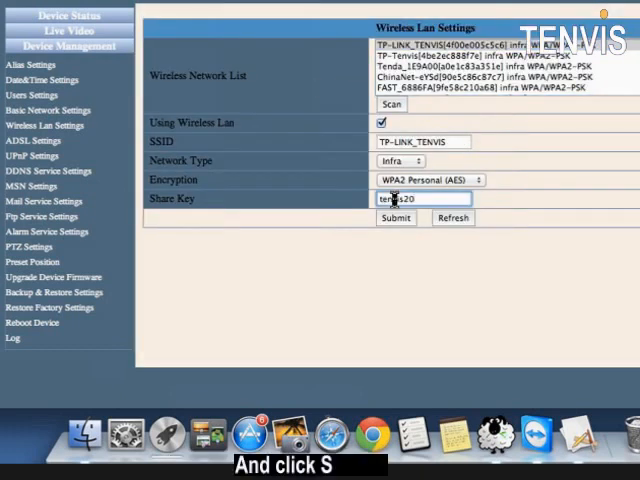
left_click(48, 110)
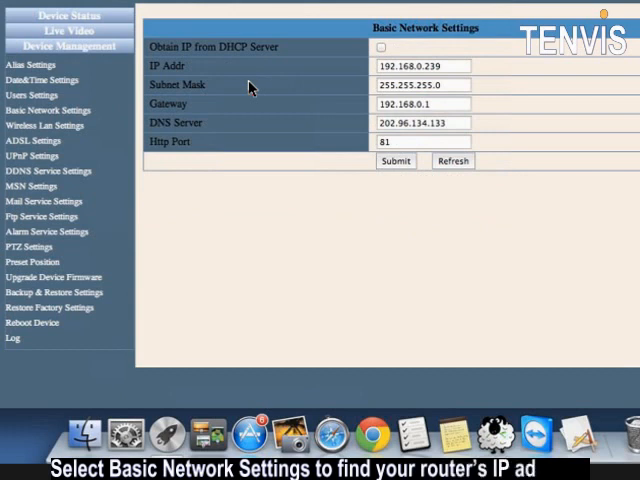
Note the gateway 192.168.0.1 in Basic Network Settings and browse to it to reach the router
left_click(420, 104)
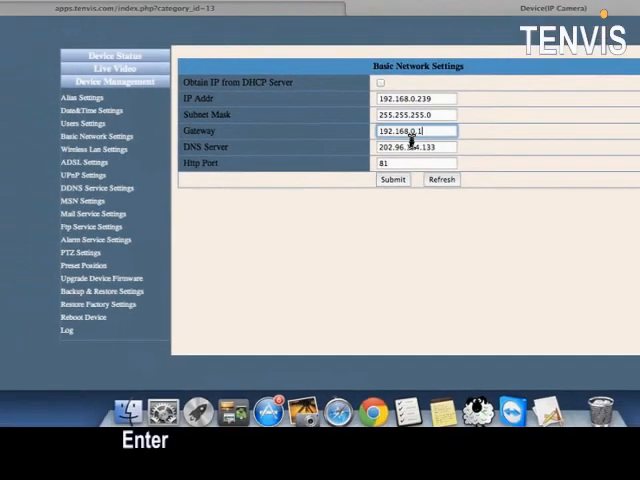
type("192.168.0.1")
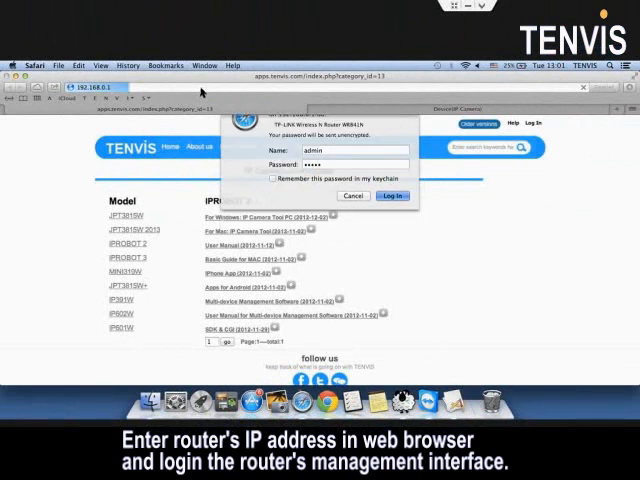
Log in to the router and add a virtual server forwarding port 81 to 192.168.0.239, then save
left_click(392, 196)
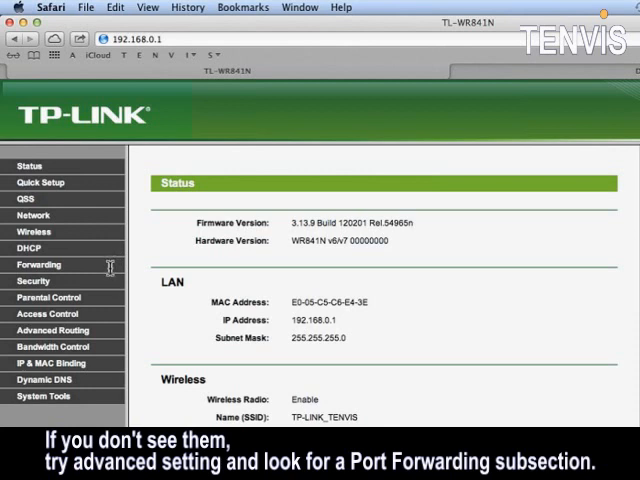
left_click(38, 264)
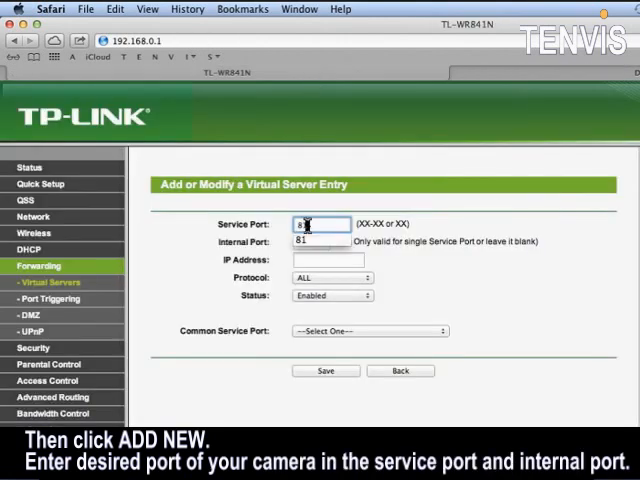
left_click(328, 260)
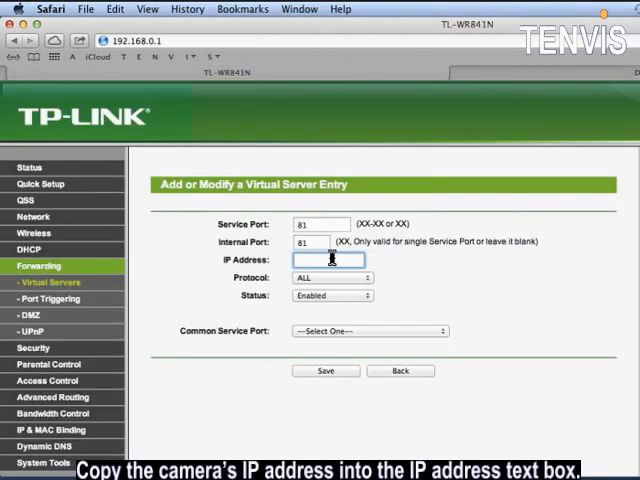
type("192.168.0.2")
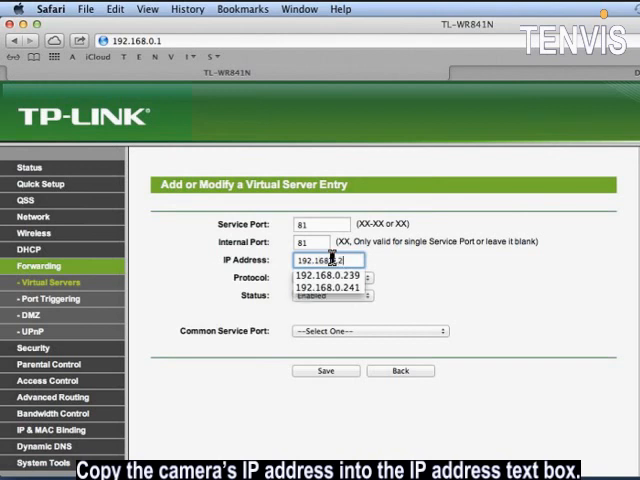
left_click(330, 276)
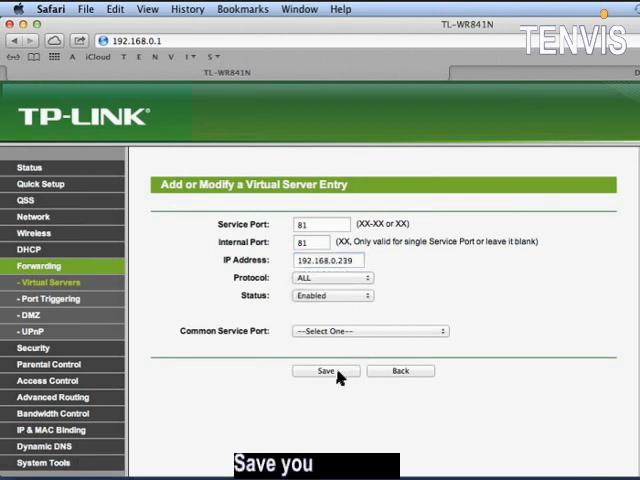
left_click(324, 372)
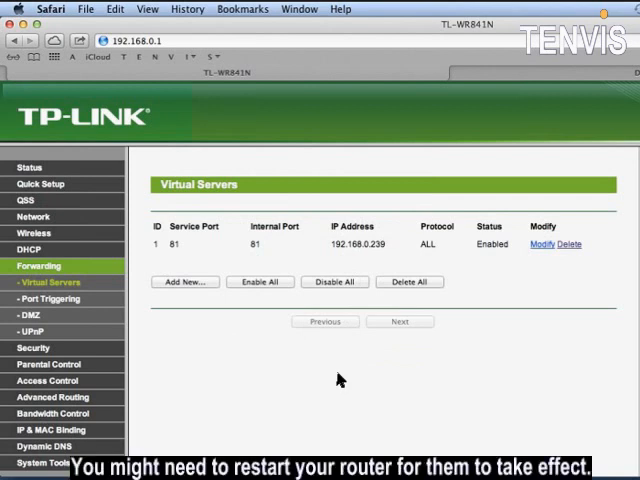
mouse_move(236, 168)
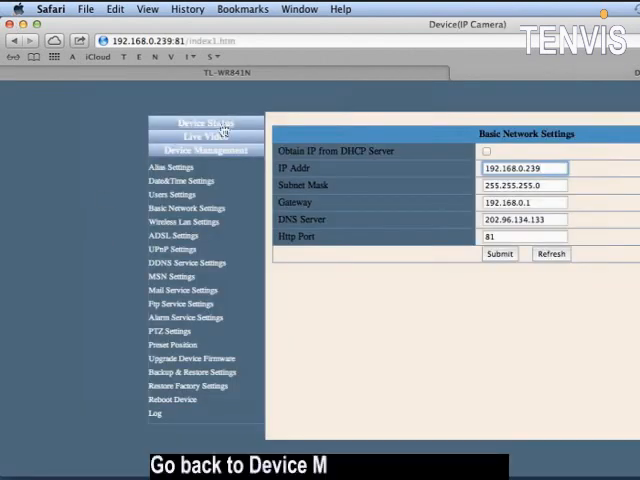
left_click(204, 150)
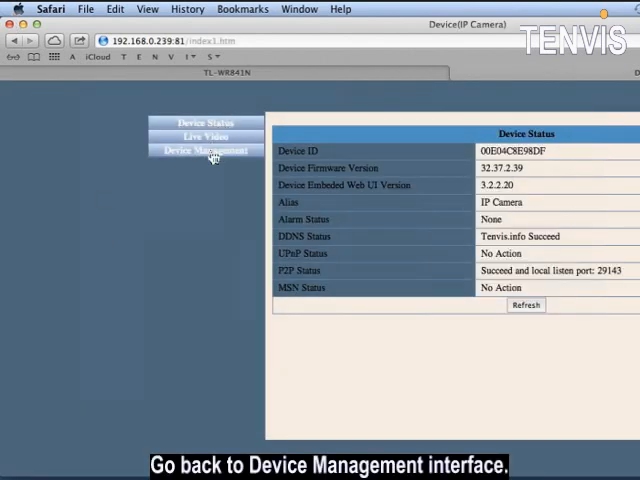
left_click(204, 150)
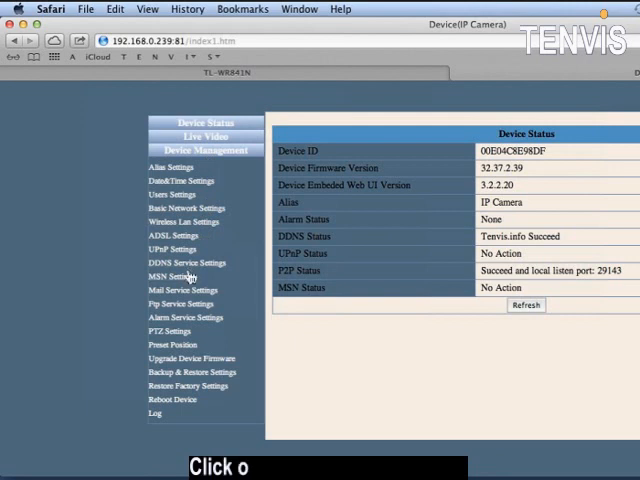
left_click(186, 264)
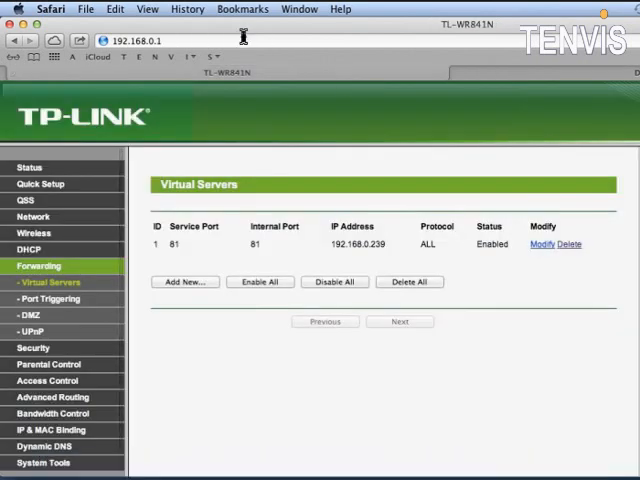
type("bamk.tenvis.info")
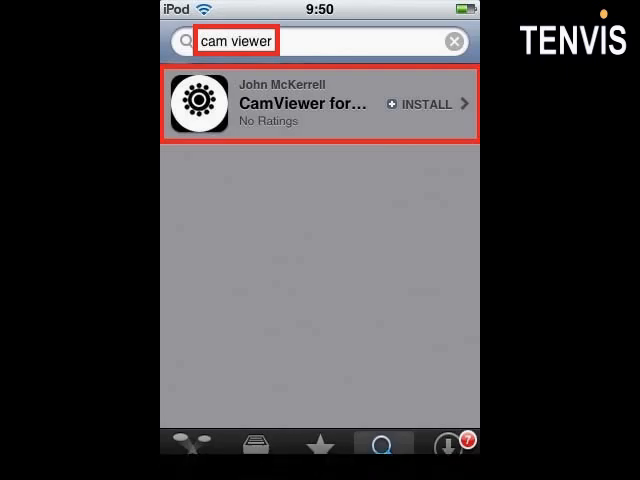
left_click(300, 104)
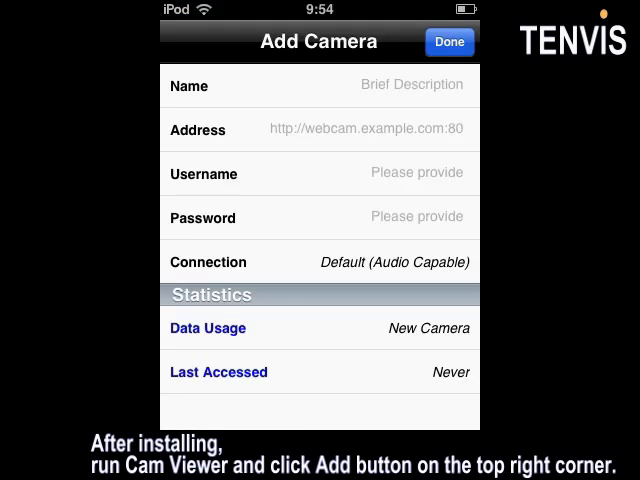
type("Tenvis")
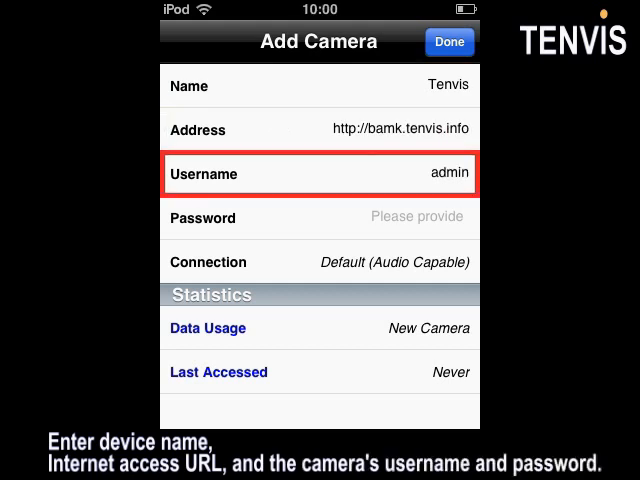
left_click(320, 218)
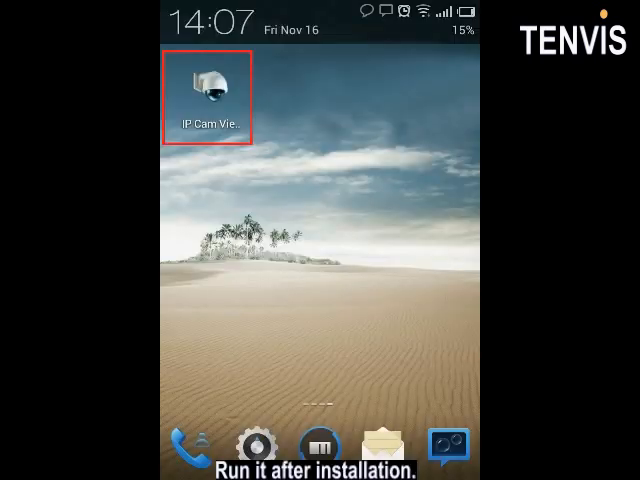
Add a Tenvis JPT3815 camera at bamk.tenvis.info with admin login and watch its live feed
left_click(208, 92)
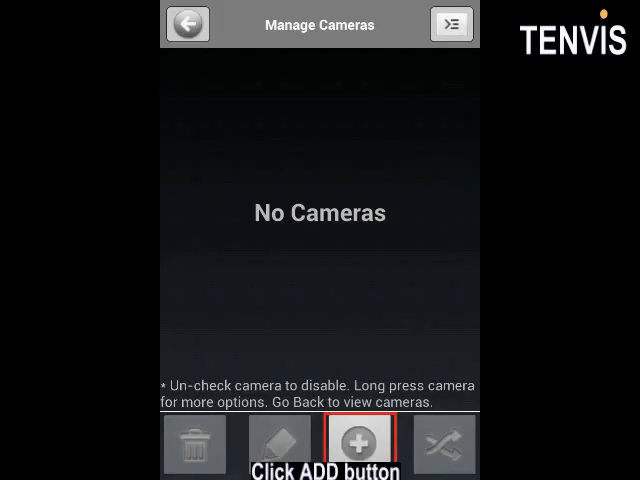
left_click(358, 442)
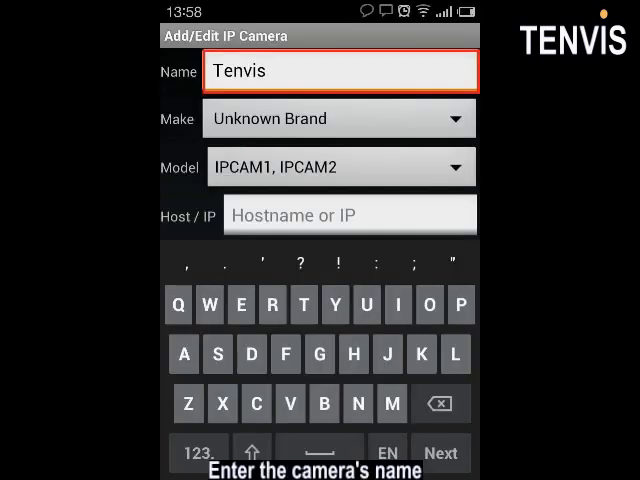
left_click(340, 118)
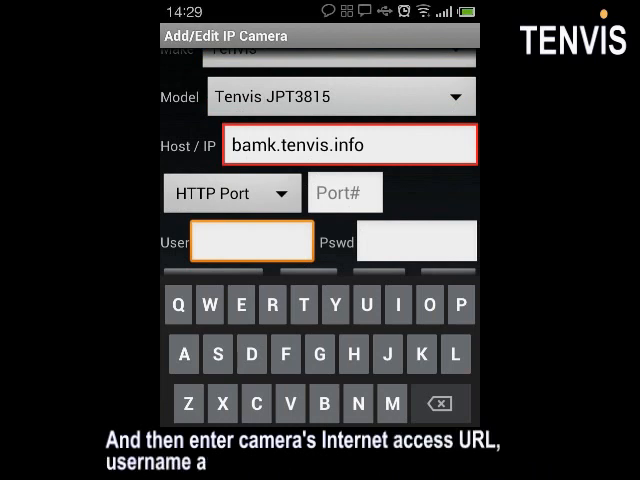
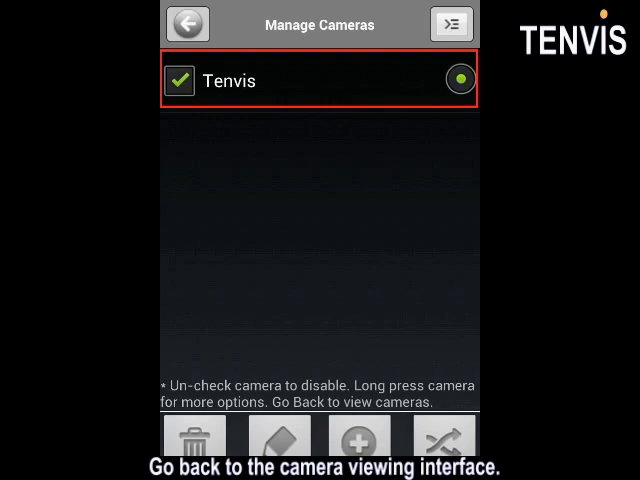
left_click(194, 24)
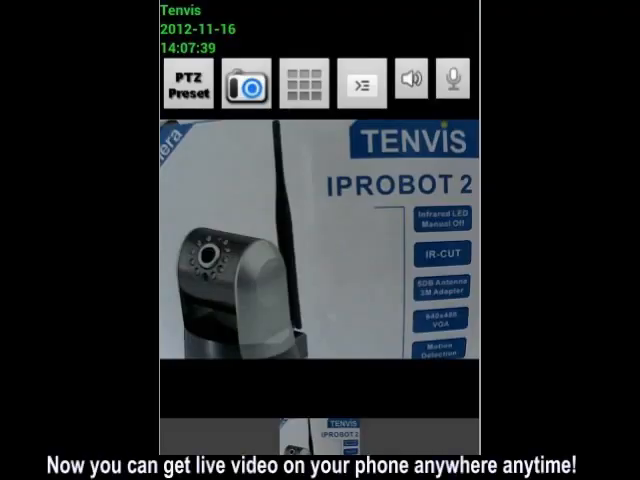